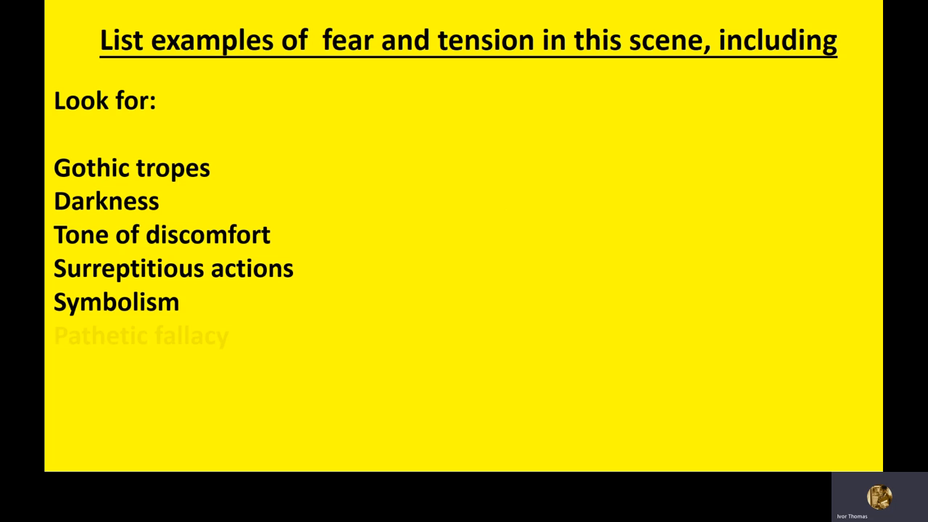
# Comment on 'rising wind': 'Pathetic fallacy creating suspense/warning', then close the Comments pane.
pyautogui.press('Right')
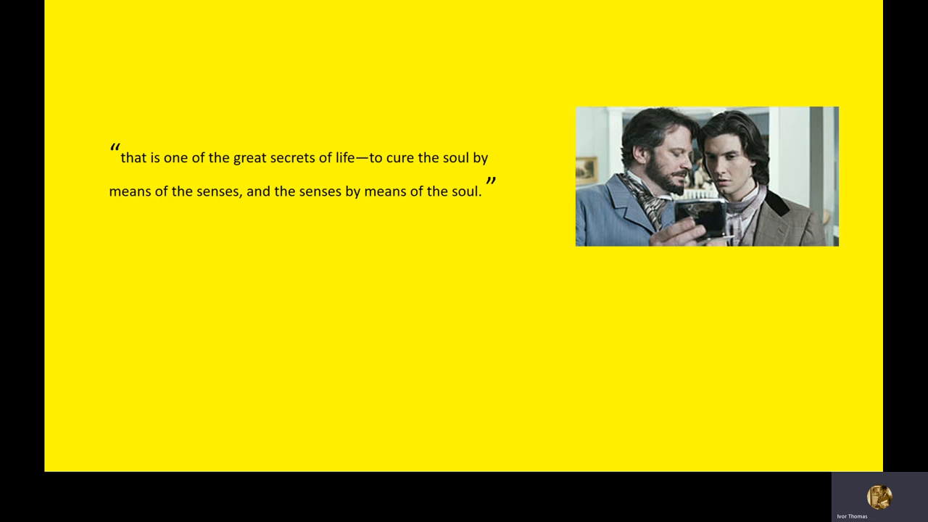
pyautogui.press('right')
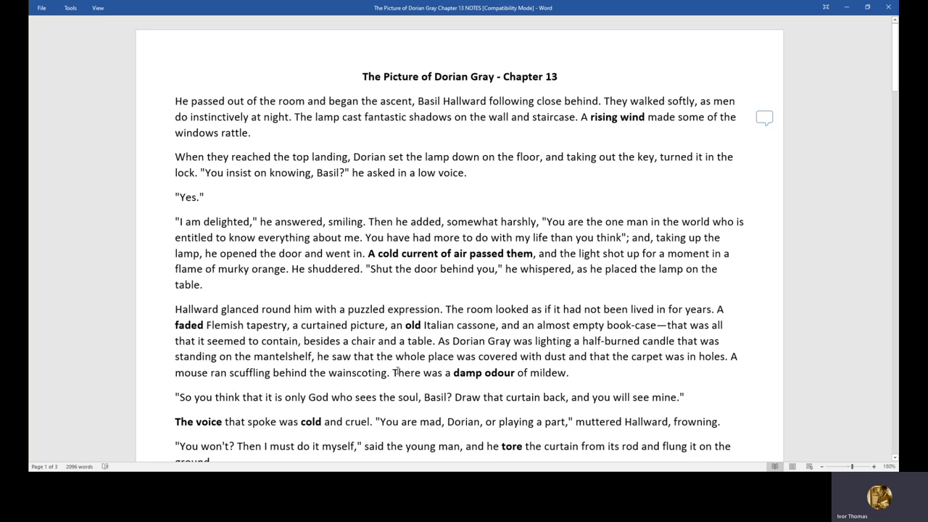
pyautogui.moveTo(178, 391)
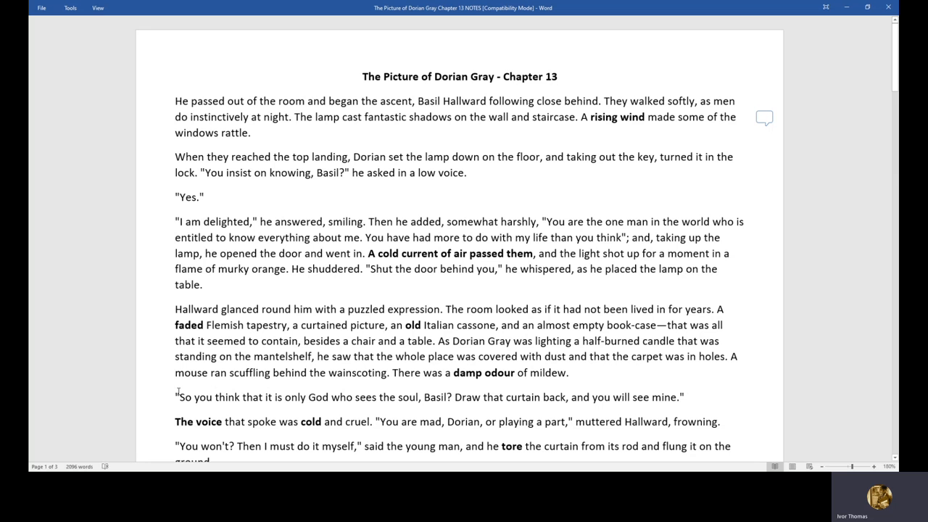
pyautogui.scroll(-3)
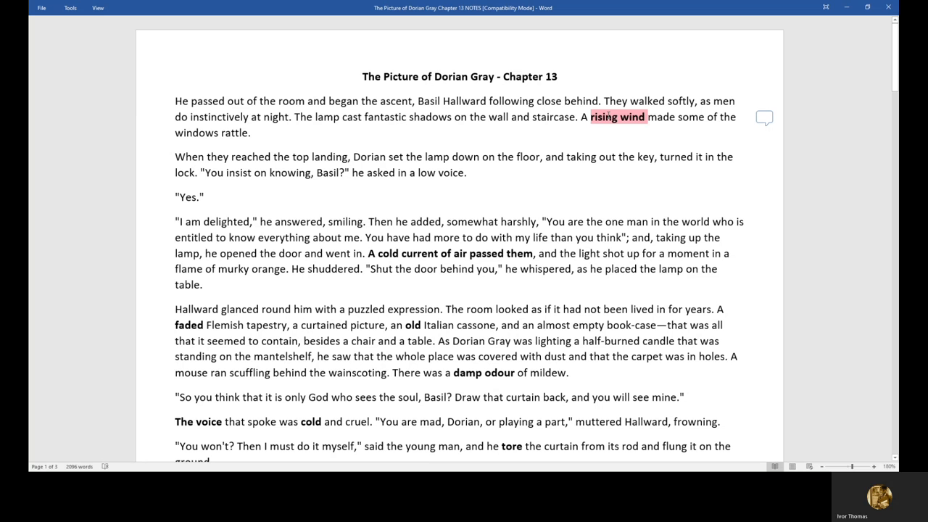
pyautogui.click(764, 117)
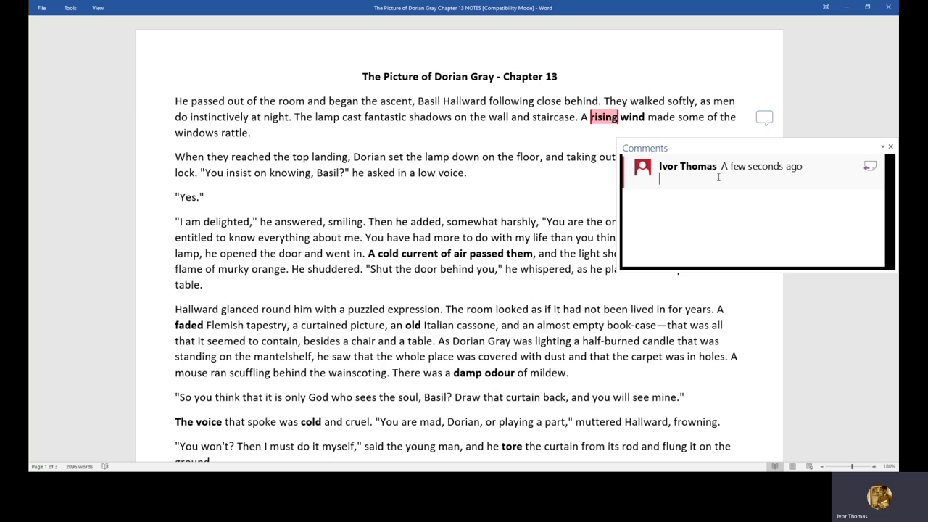
pyautogui.write('Pathetic')
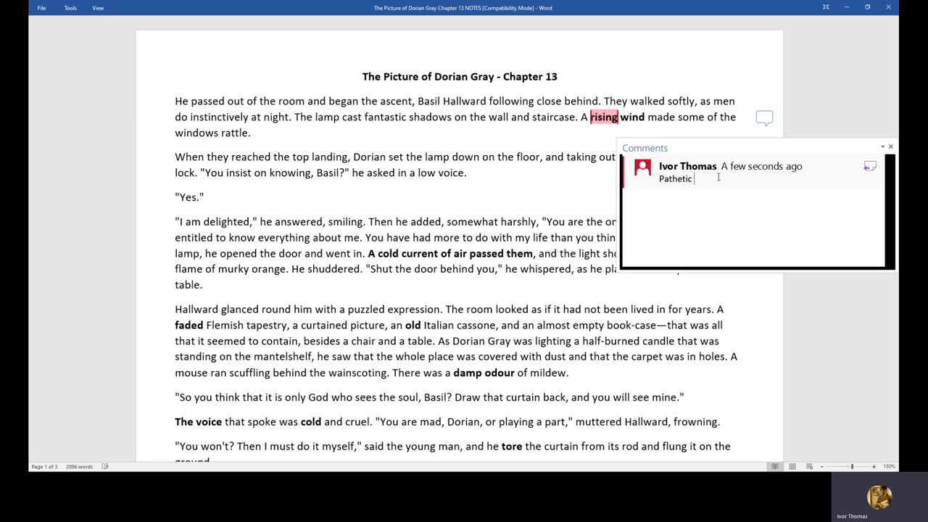
pyautogui.write('fallacy creating')
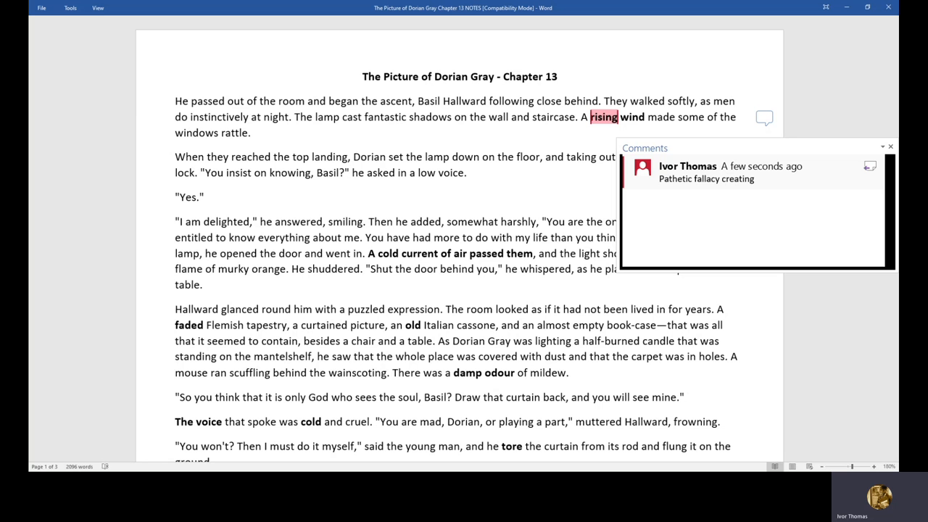
pyautogui.write('suspense/warning')
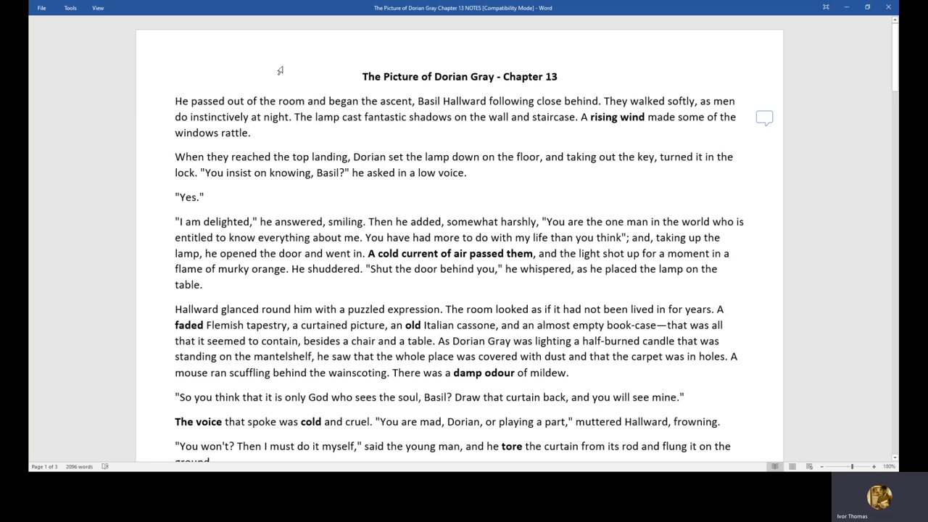
pyautogui.moveTo(338, 206)
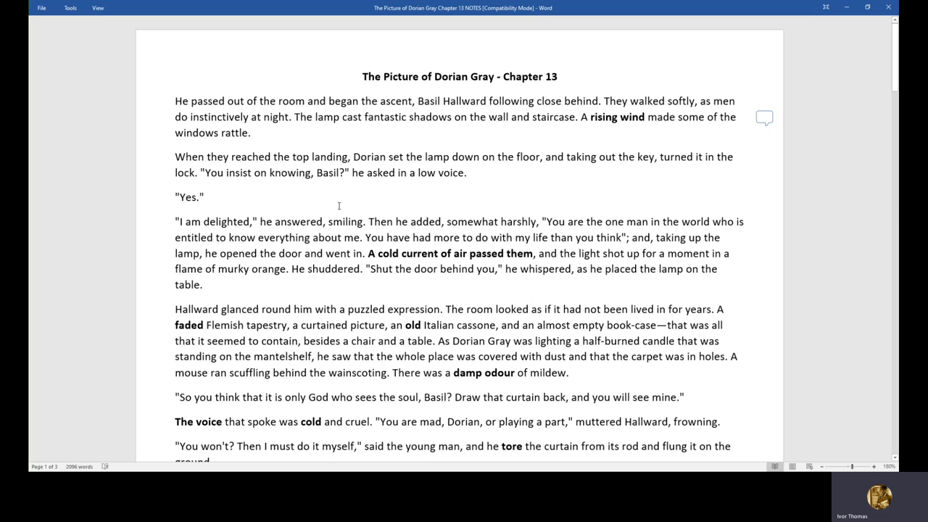
# Write 'Tone of discomfort / ghostly, soulless presence' in the comment on 'A cold current of air passed them'.
pyautogui.click(764, 116)
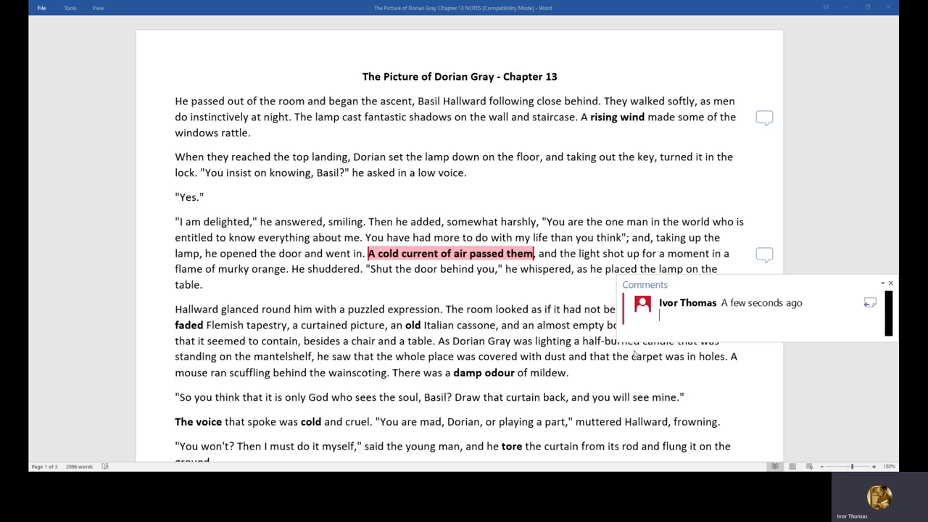
pyautogui.write('Tone of discomfort')
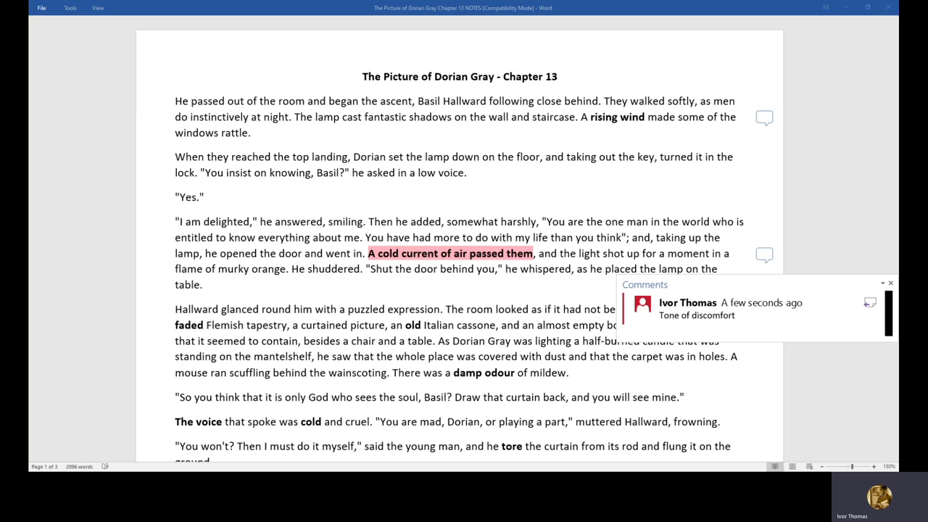
pyautogui.write('/')
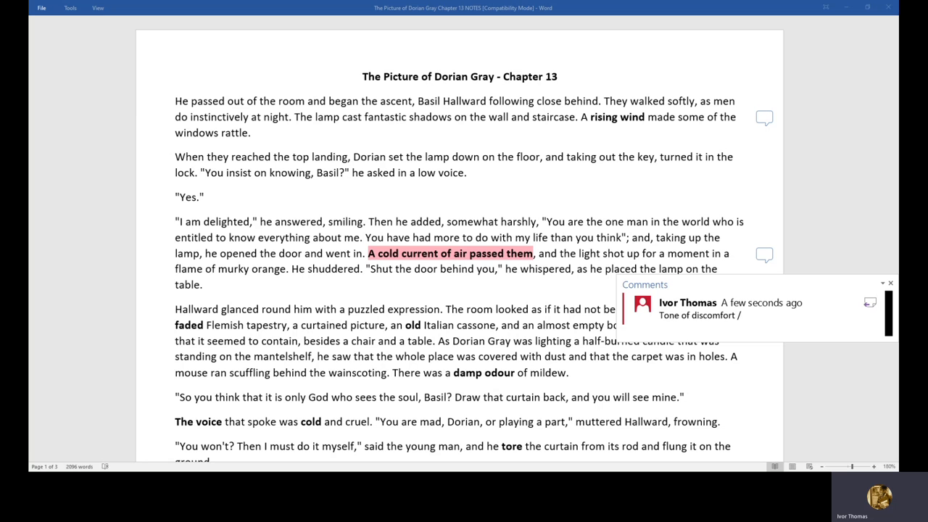
pyautogui.write('ghostly')
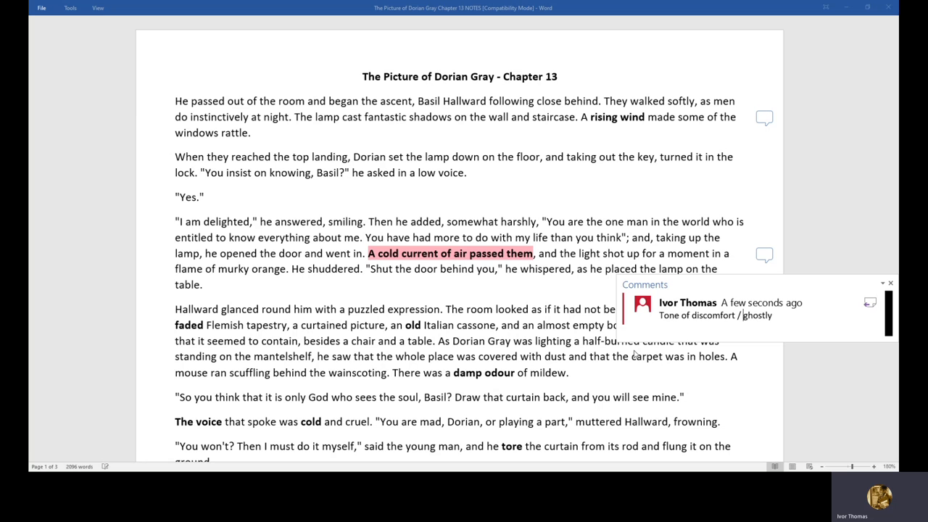
pyautogui.write('presence')
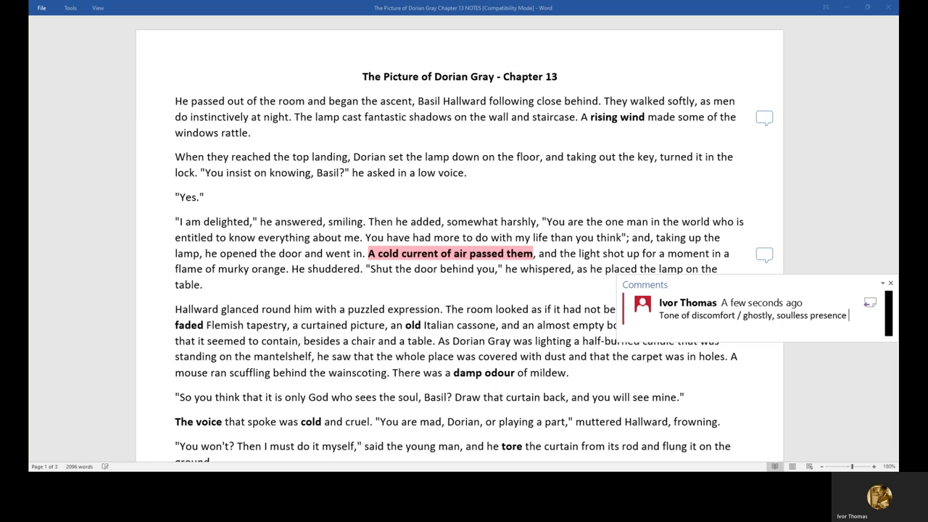
pyautogui.write('within')
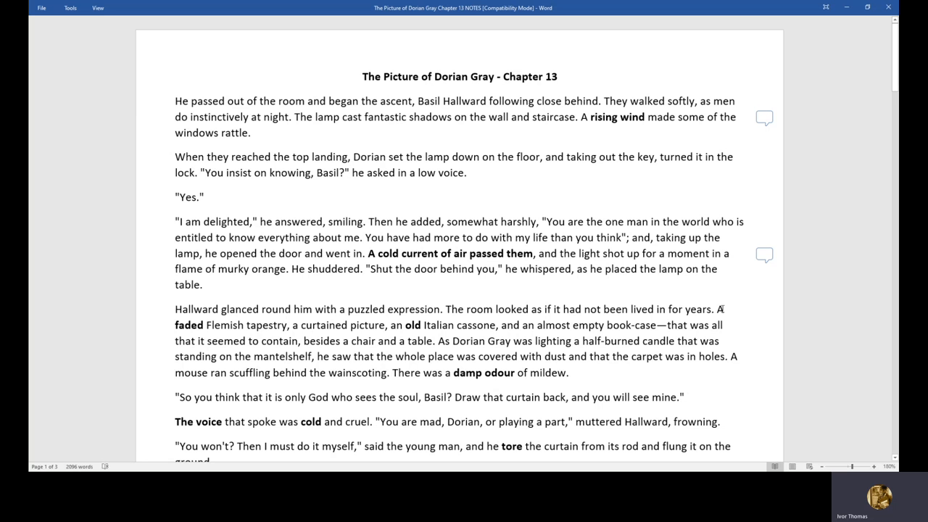
# Add the comment 'Symbolic of Dorian's soul - neglected' to the bold word 'old'.
pyautogui.doubleClick(412, 325)
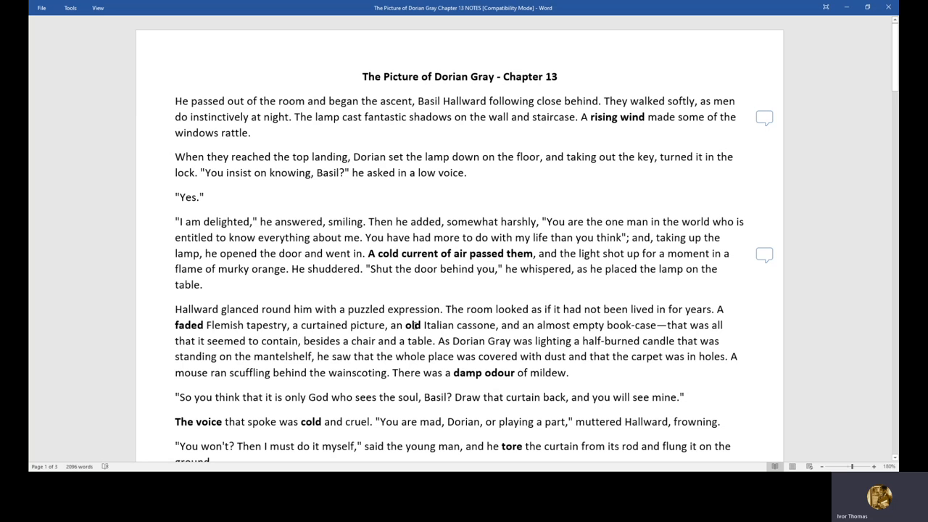
pyautogui.doubleClick(411, 325)
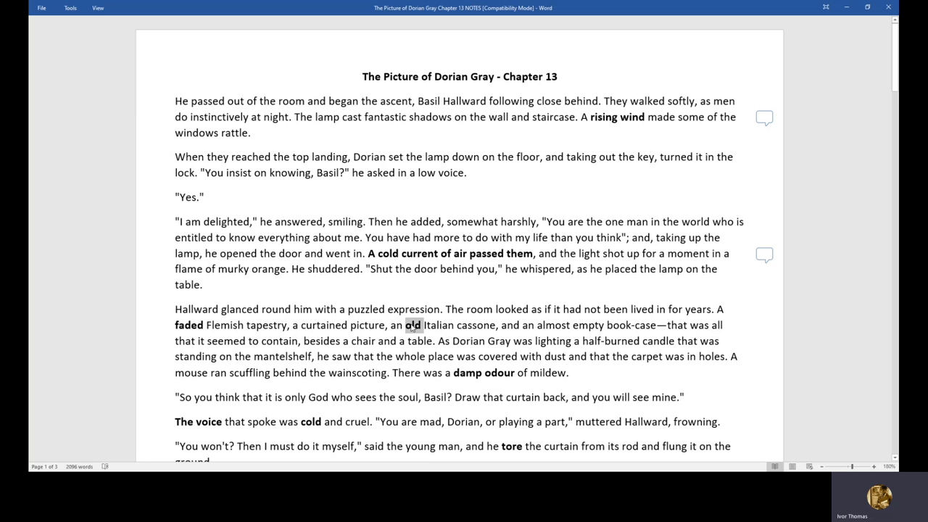
pyautogui.click(413, 325)
pyautogui.write('Symbolic of Dorian')
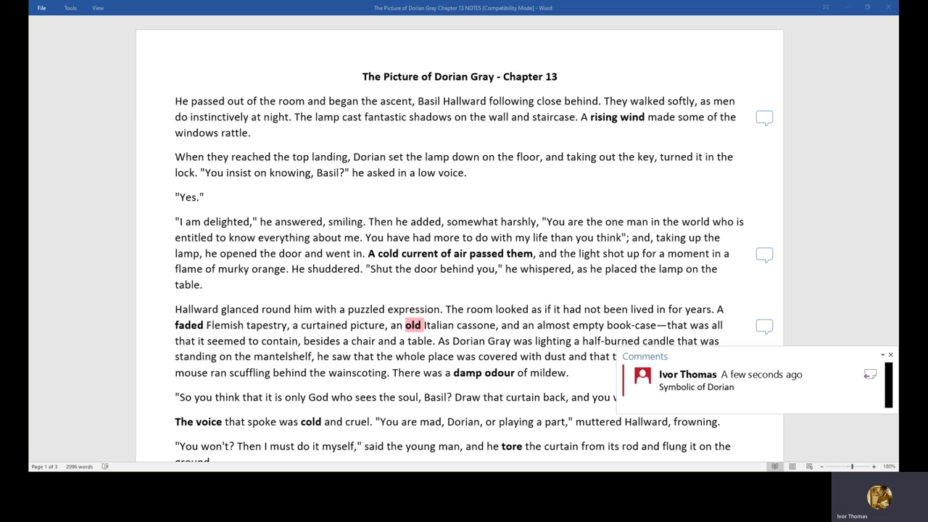
pyautogui.write("'s soul - negected")
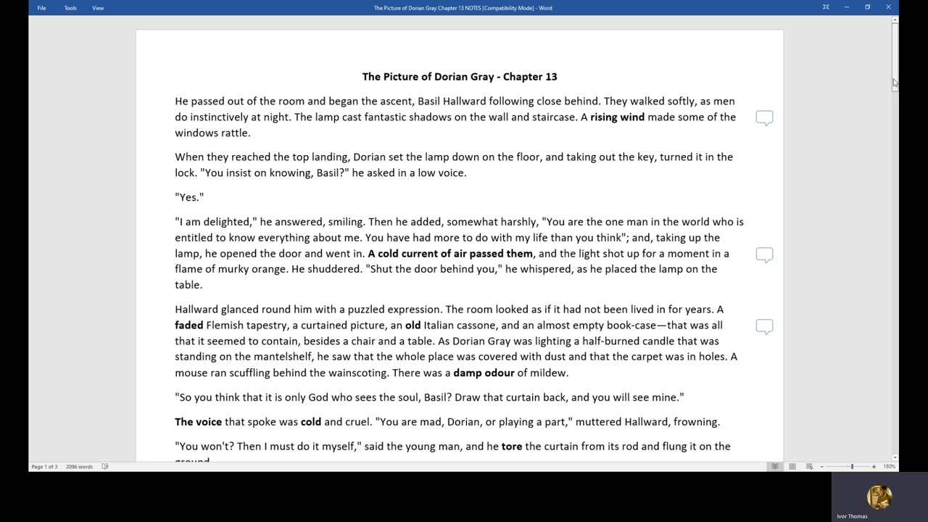
# Add the comment 'Adjective -' to 'cold' in 'The voice that spoke was cold'.
pyautogui.scroll(-3)
pyautogui.write('Adjective')
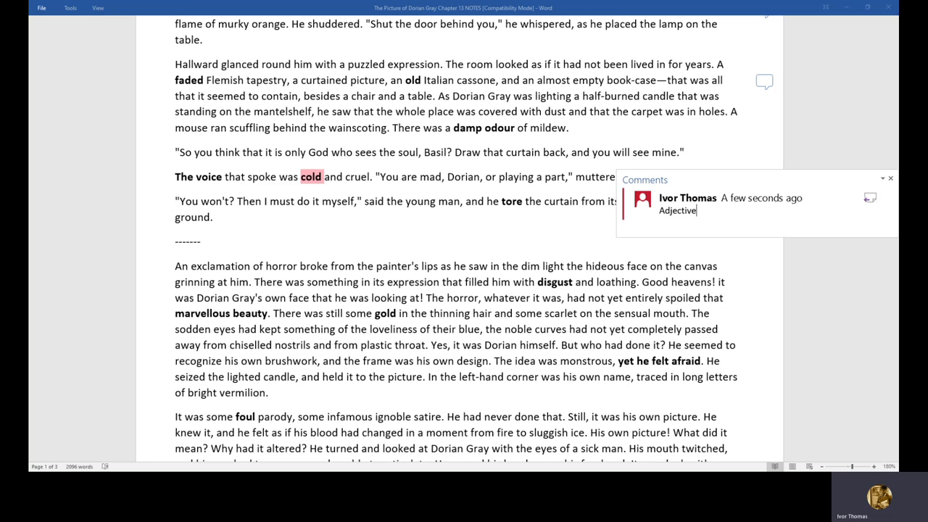
pyautogui.write('-')
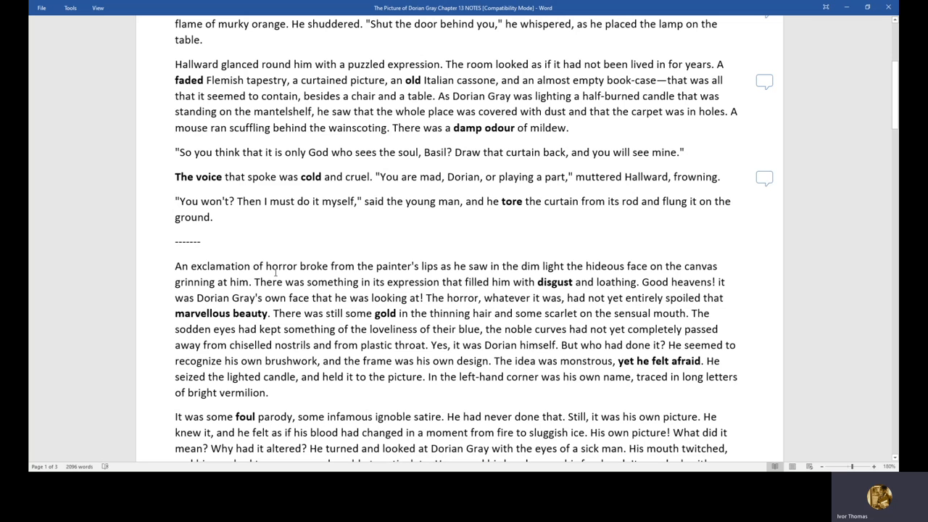
pyautogui.rightClick(511, 202)
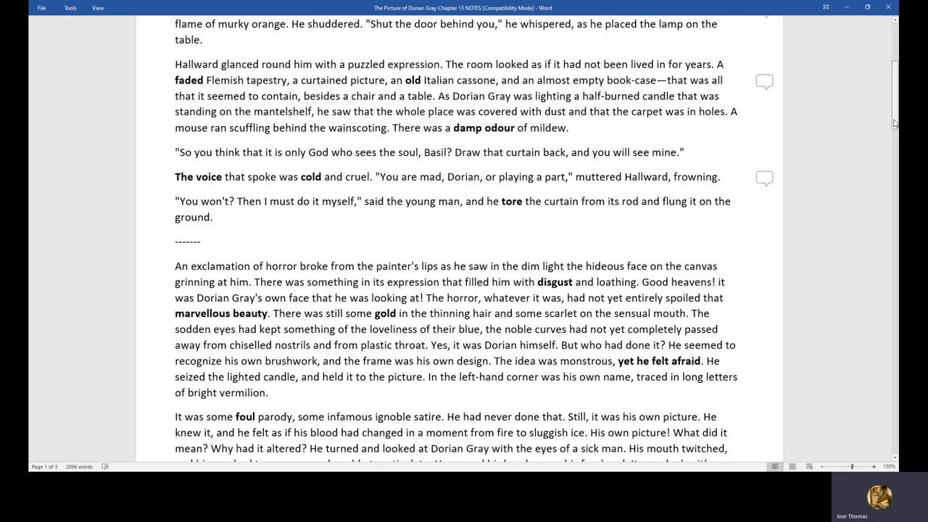
pyautogui.scroll(-3)
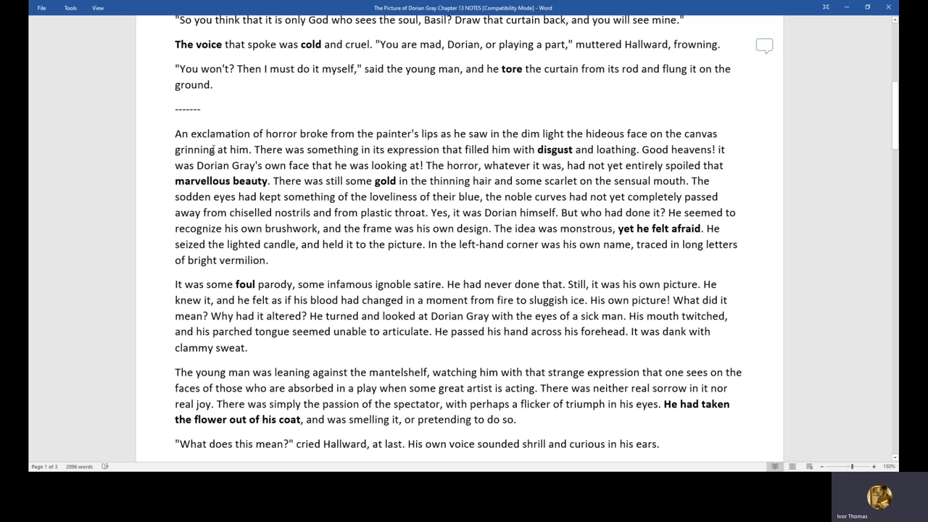
pyautogui.moveTo(673, 154)
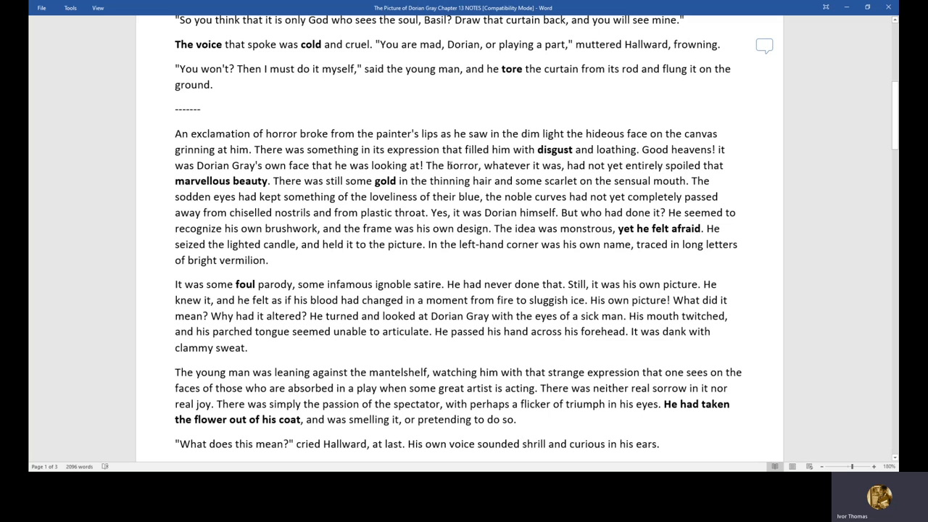
pyautogui.doubleClick(386, 181)
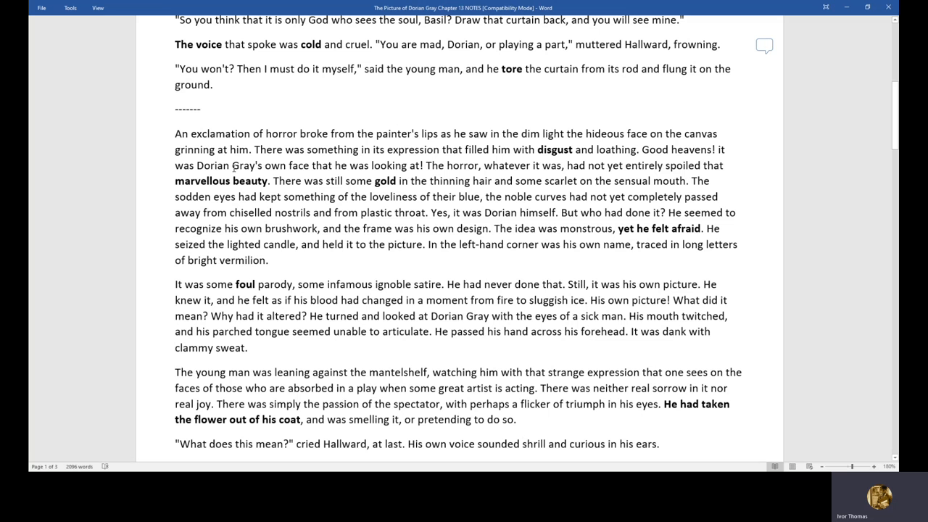
pyautogui.moveTo(405, 201)
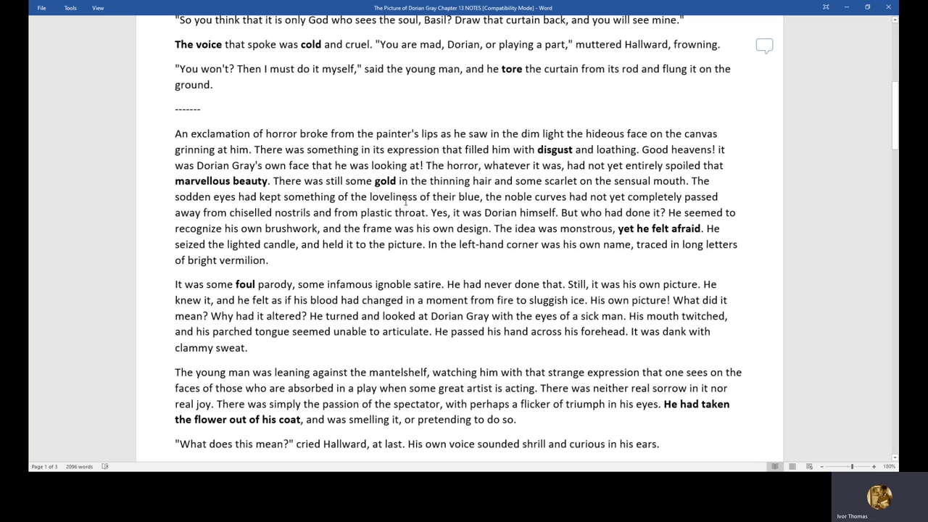
pyautogui.doubleClick(409, 212)
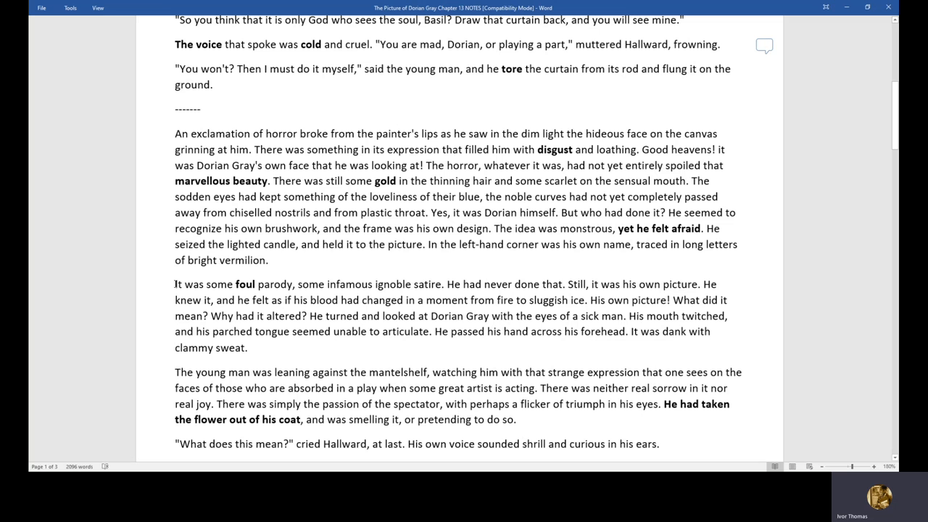
pyautogui.doubleClick(394, 284)
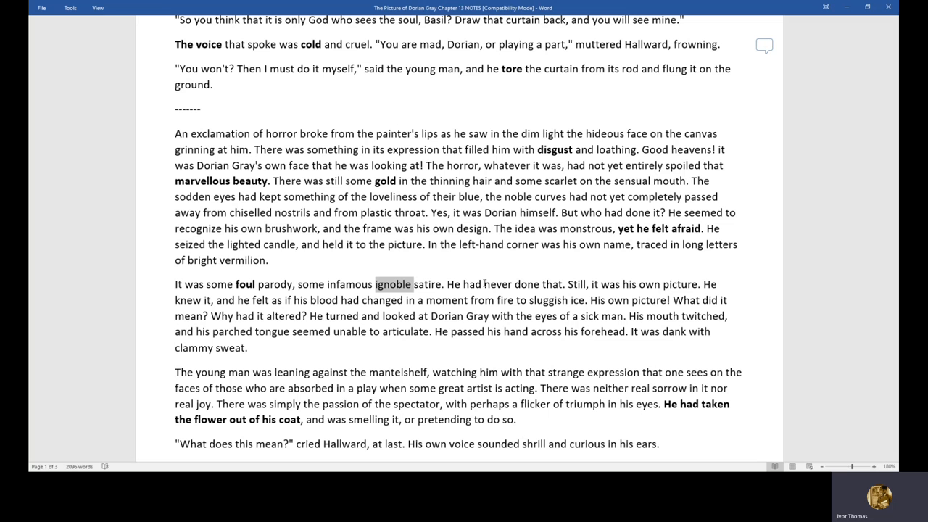
pyautogui.doubleClick(232, 331)
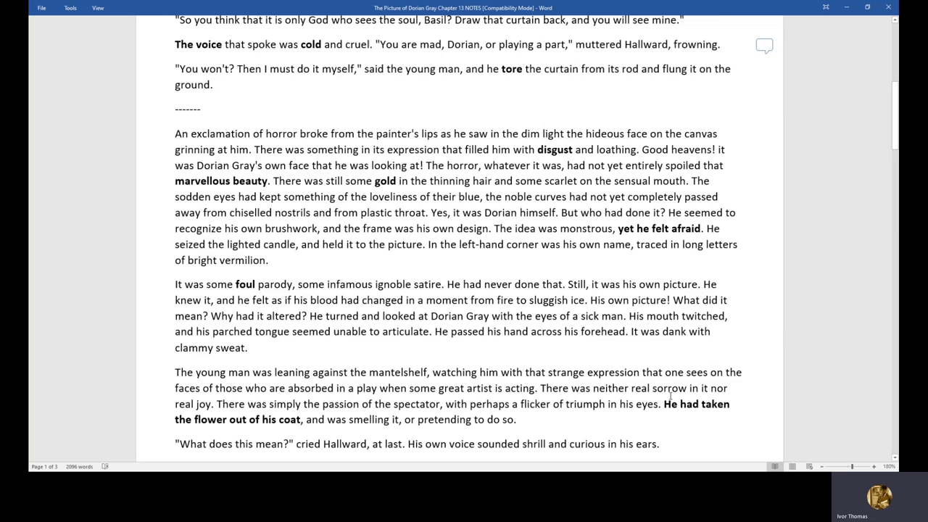
pyautogui.scroll(-3)
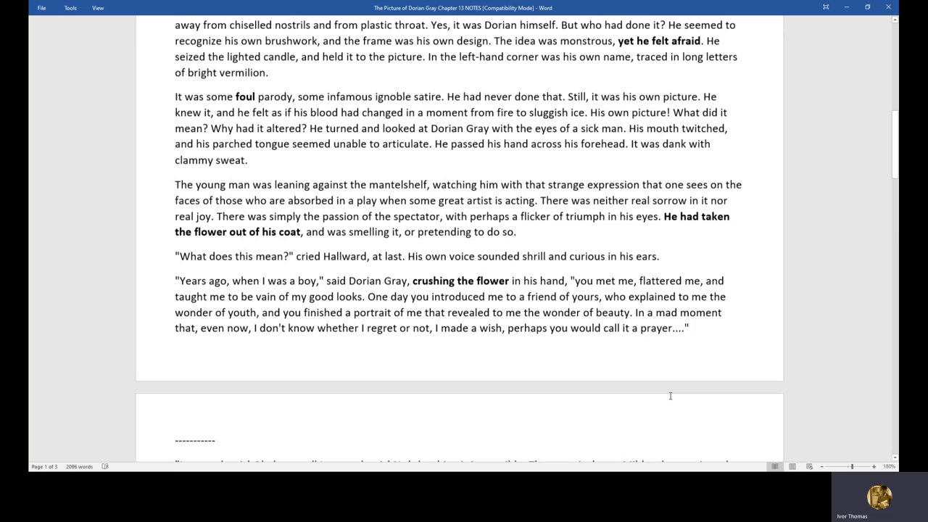
pyautogui.scroll(-3)
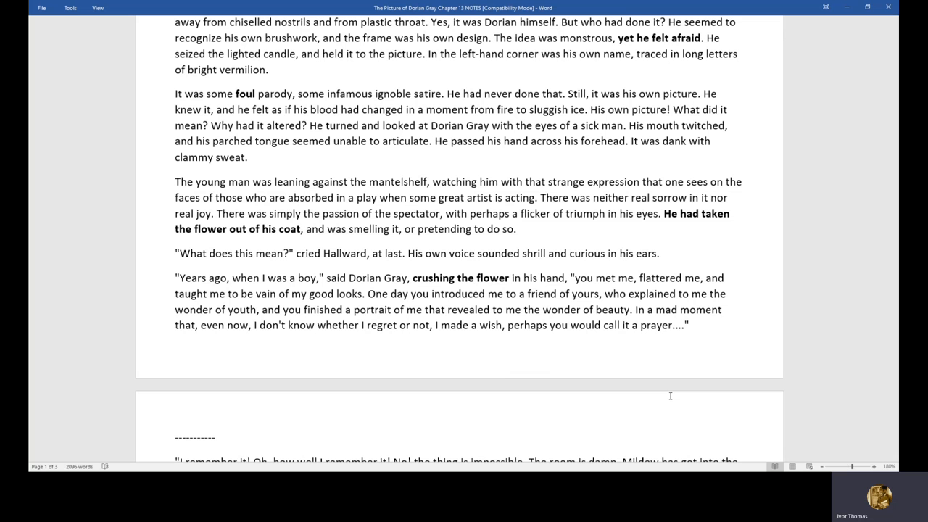
pyautogui.moveTo(175, 278); pyautogui.dragTo(689, 324)
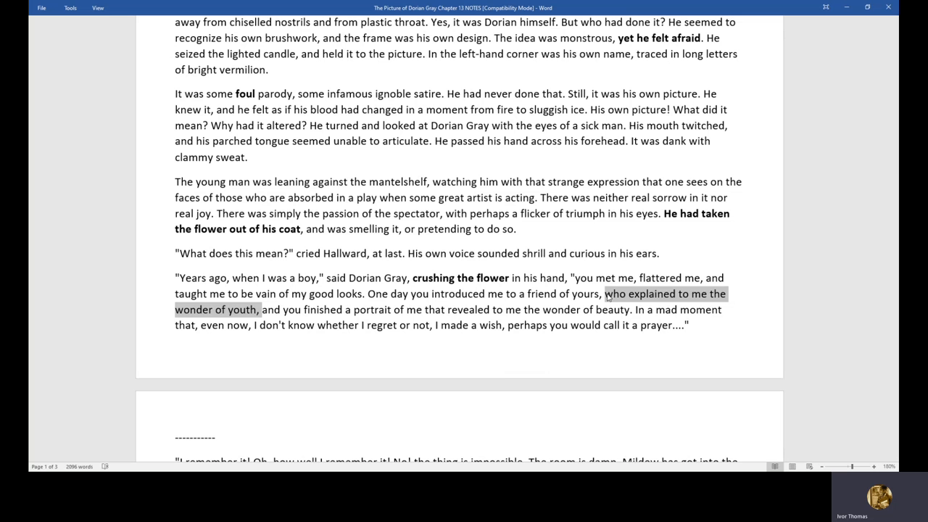
pyautogui.click(79, 350)
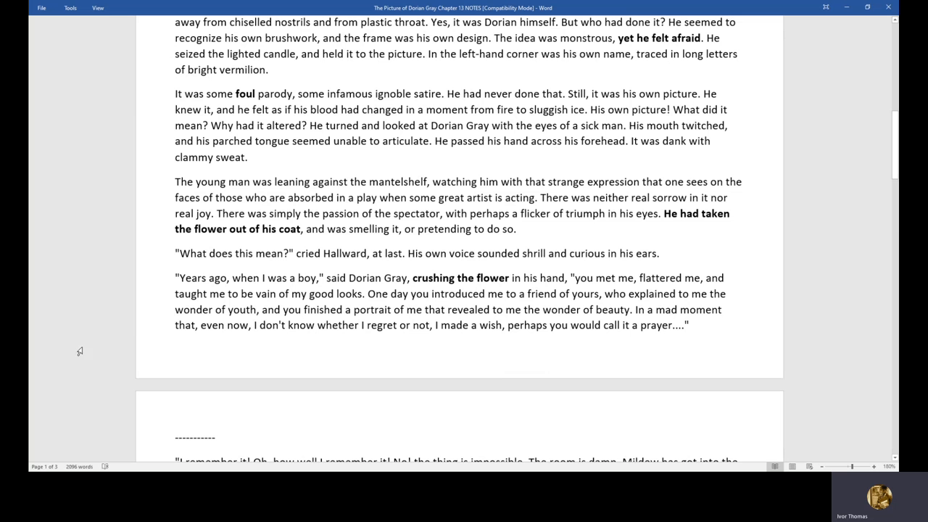
pyautogui.click(685, 325)
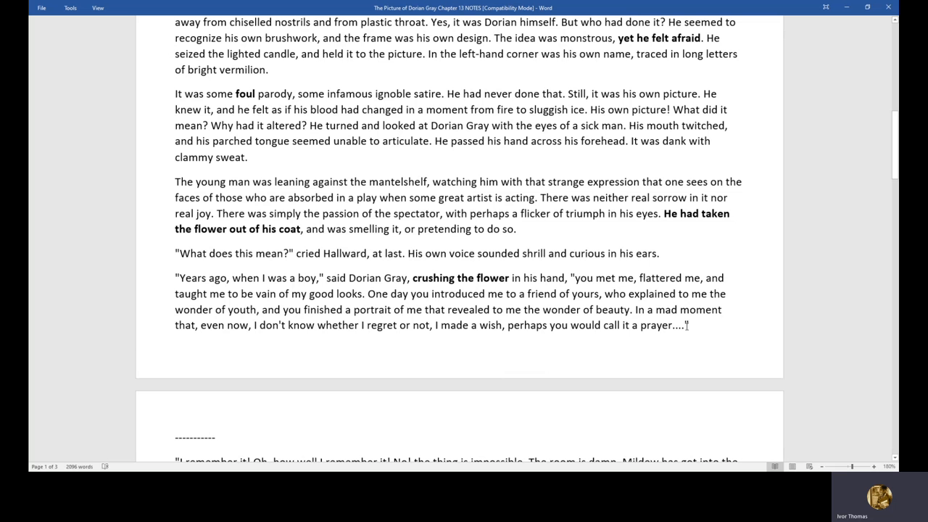
# Add comments to 'disgust' and 'gold', including one reading 'Fear and tension'.
pyautogui.scroll(3)
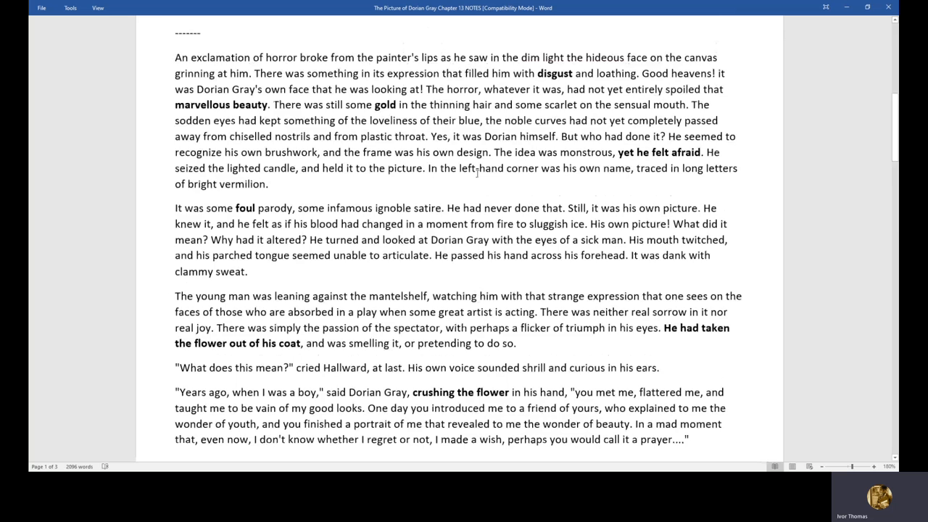
pyautogui.rightClick(554, 187)
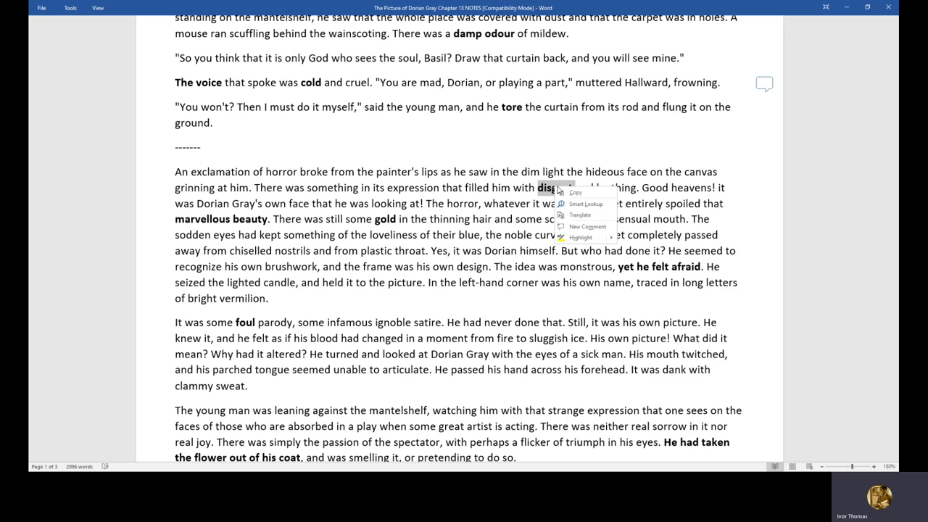
pyautogui.click(588, 226)
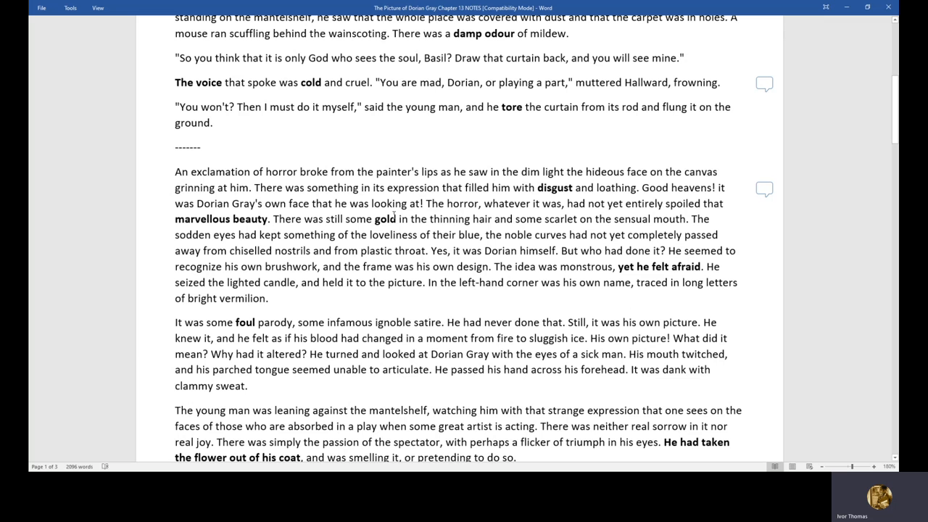
pyautogui.doubleClick(385, 219)
pyautogui.write('Fear and tension')
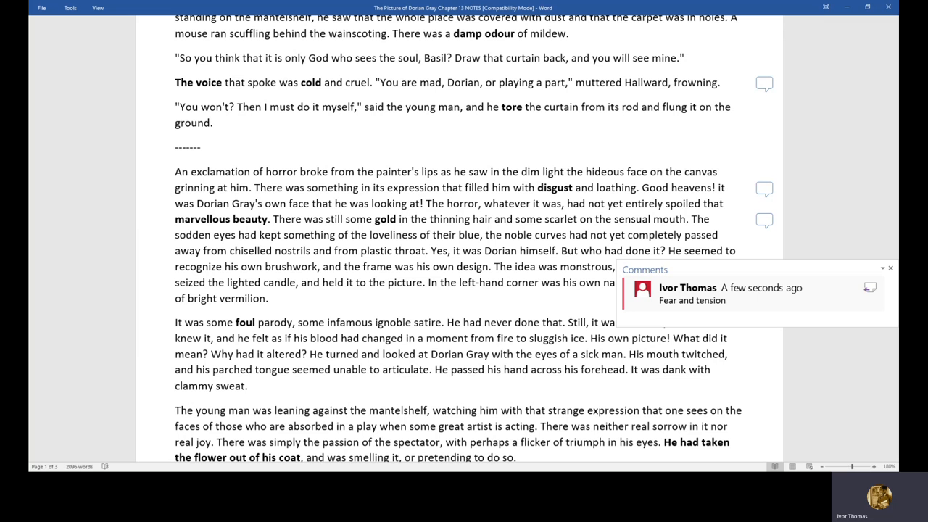
pyautogui.write('– tone of')
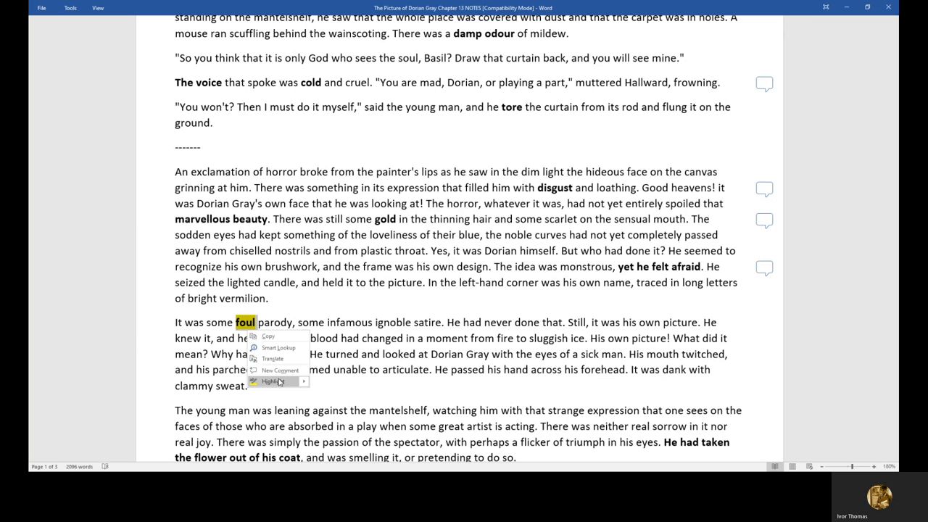
# Add an adjectives note ending '/tone of discomfort' as a comment on 'foul'.
pyautogui.click(280, 369)
pyautogui.write('Adjectivees')
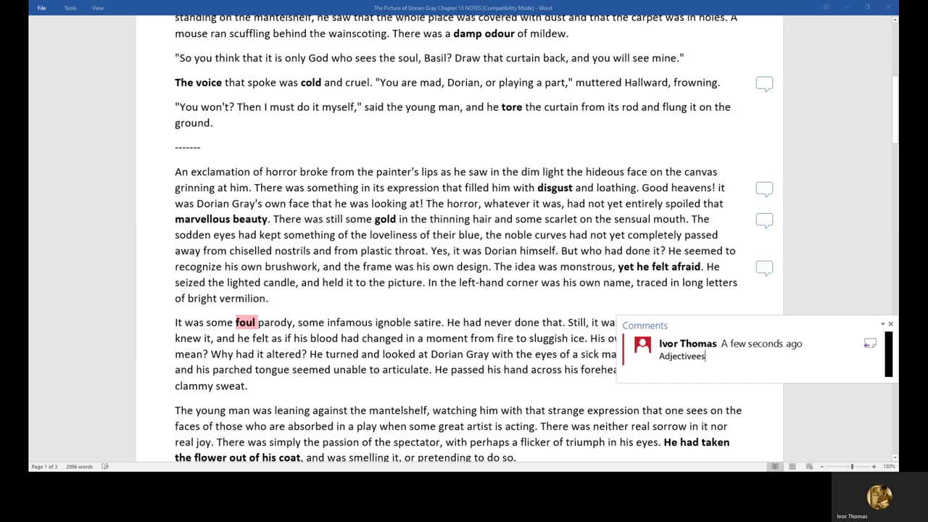
pyautogui.write('/tone of discomfort')
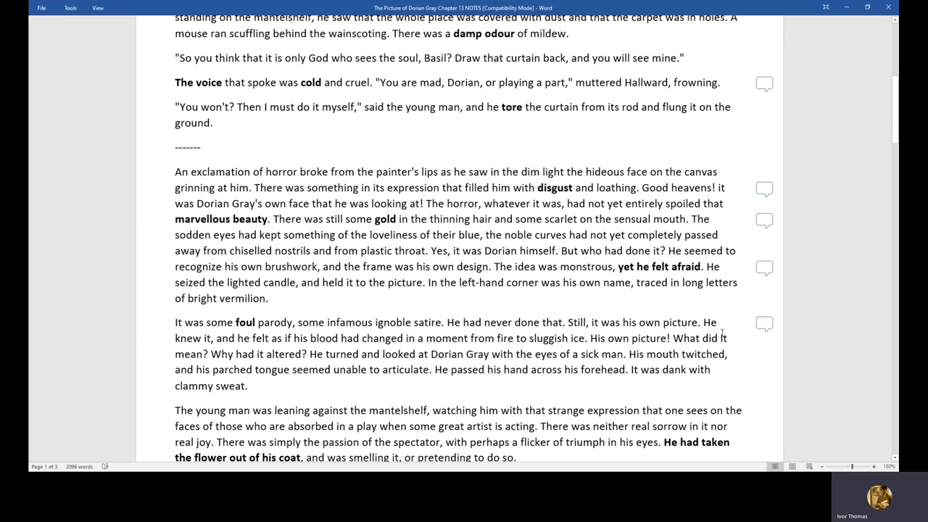
# Comment 'Symbolic of imminent violence' on 'He had taken the flower out of his coat'.
pyautogui.scroll(-3)
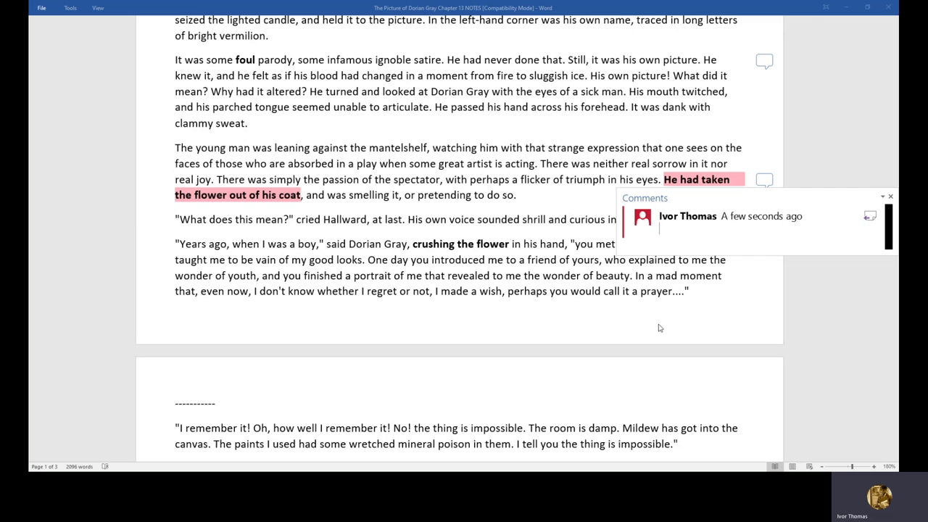
pyautogui.write('Symbolic of imminent violence')
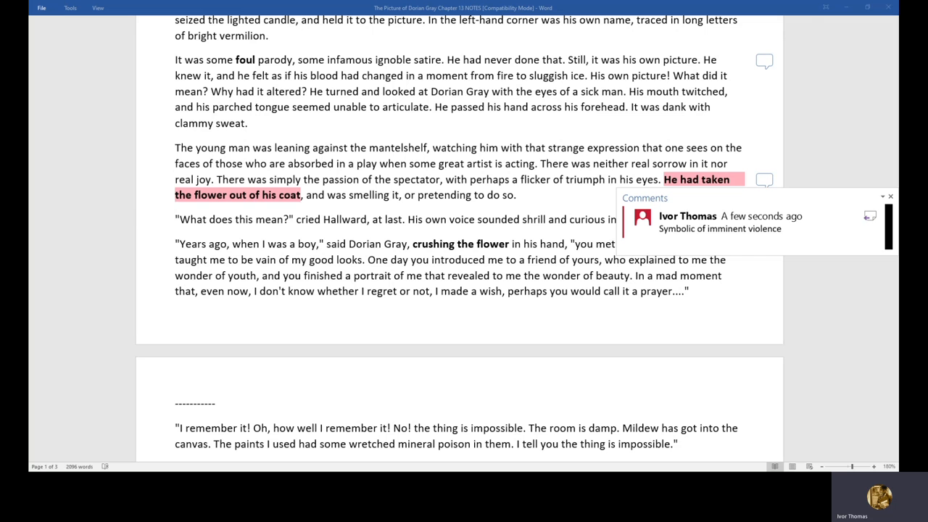
pyautogui.write('/ suspense')
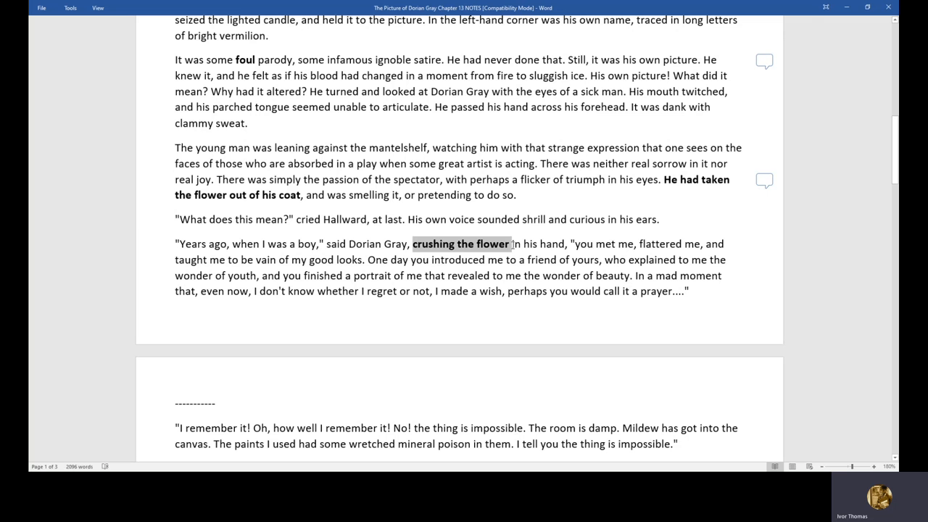
# Add a 'Symbolism' comment about violence to 'crushing the flower'.
pyautogui.click(764, 180)
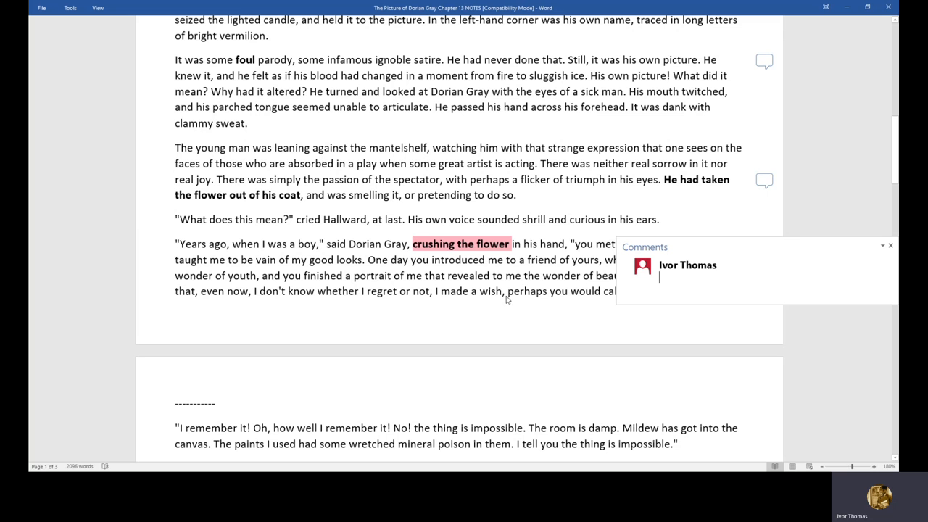
pyautogui.write('Symbolism')
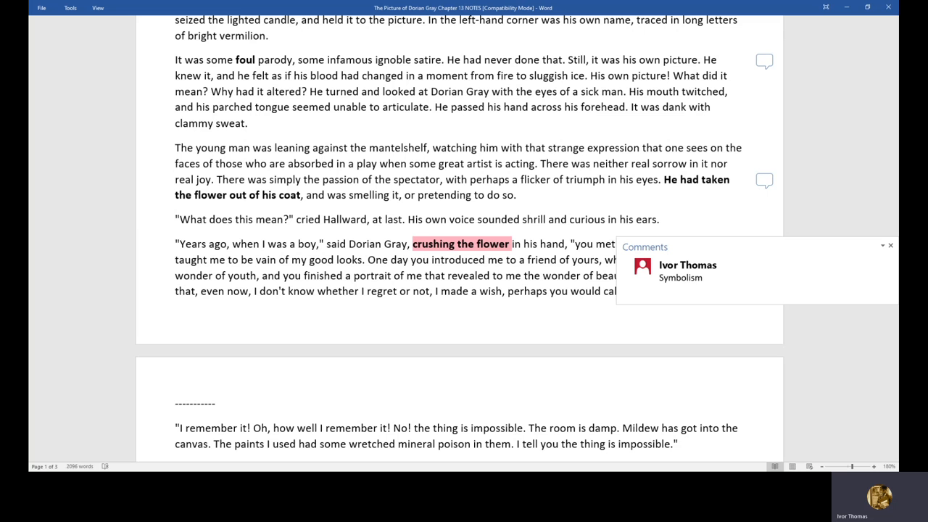
pyautogui.write('- viol')
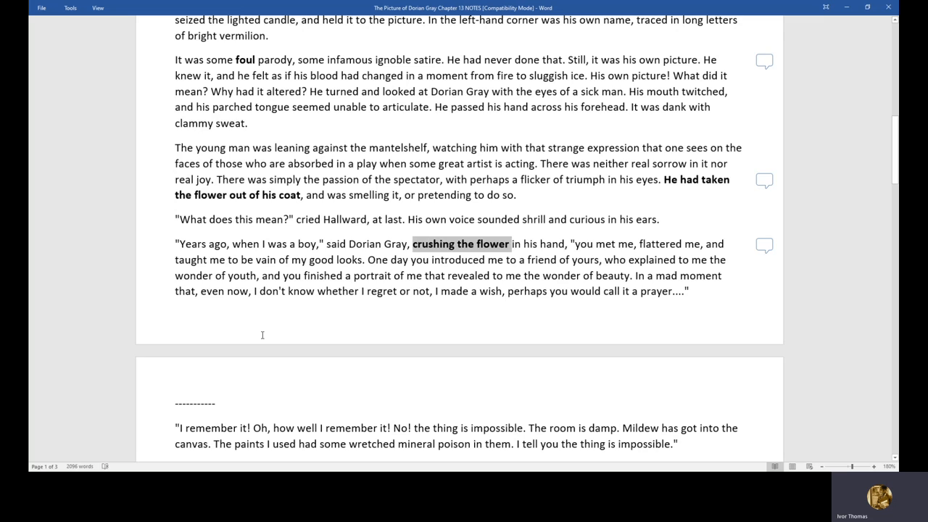
pyautogui.scroll(-3)
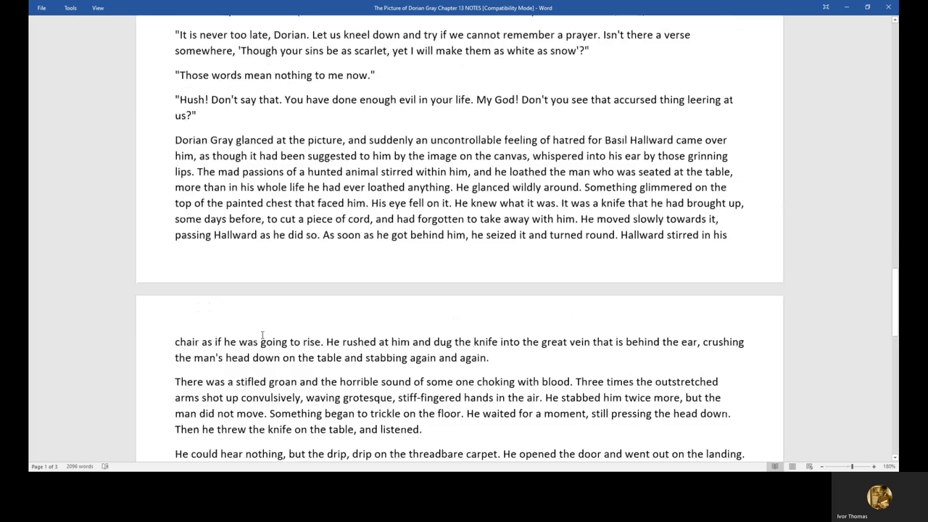